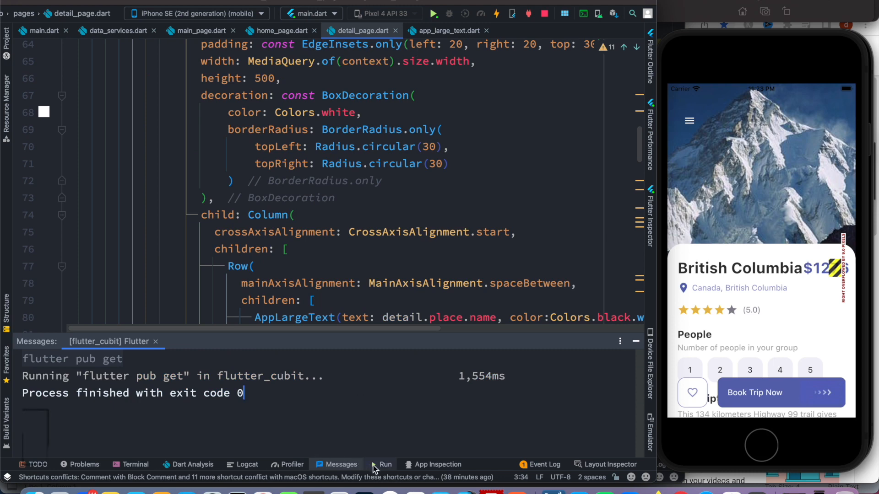
Show the Run console reporting the RenderFlex overflow from the Row in detail_page.dart.
left_click(385, 464)
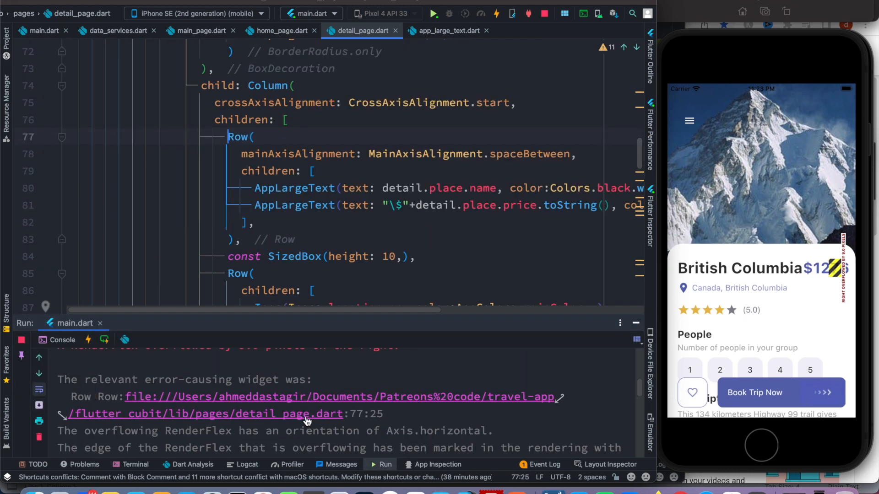
Jump to line 77 and wrap the overflowing title Row in a new parent widget.
left_click(61, 136)
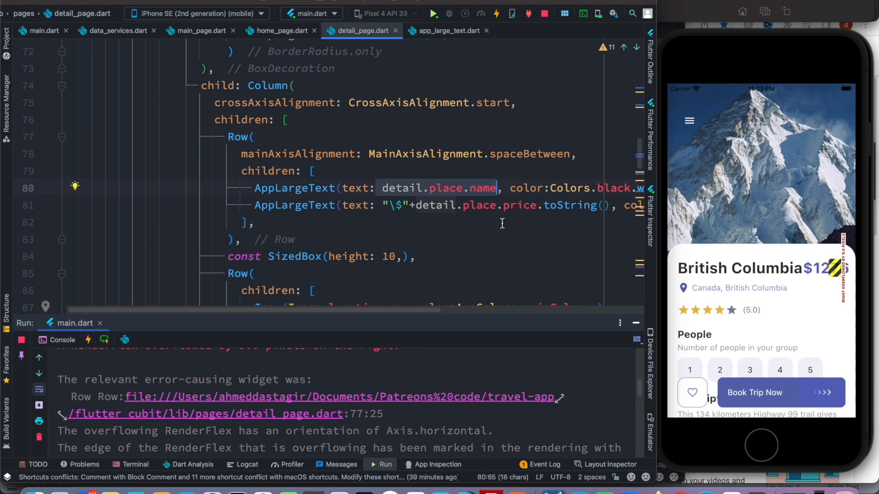
mouse_move(419, 215)
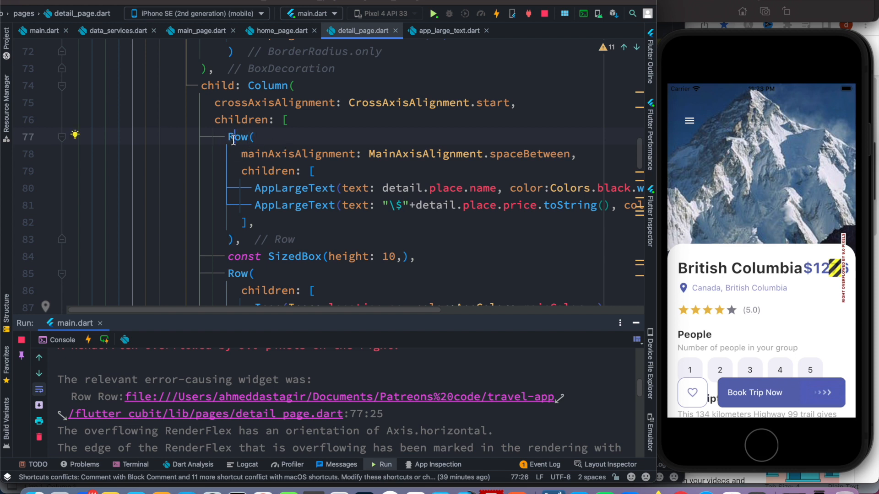
double_click(238, 137)
type("S(")
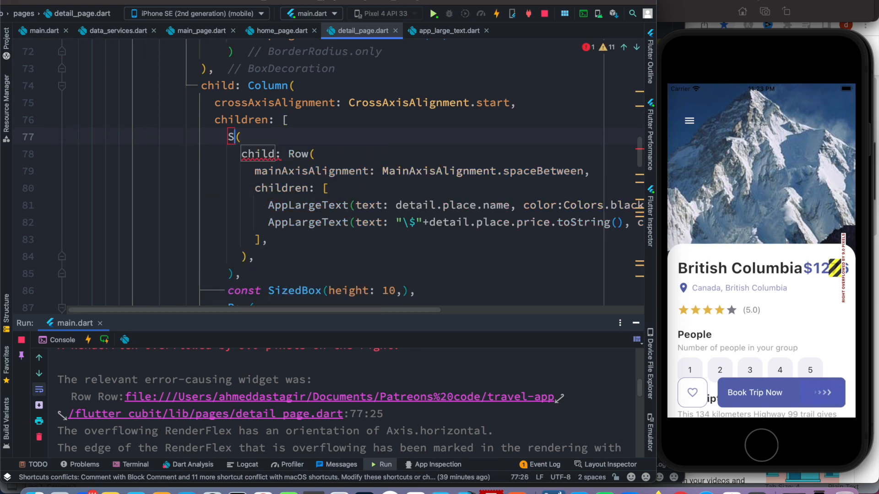
Name the wrapper SingleChildScrollView with scrollDirection: Axis.horizontal.
type("ingleChildScrollView")
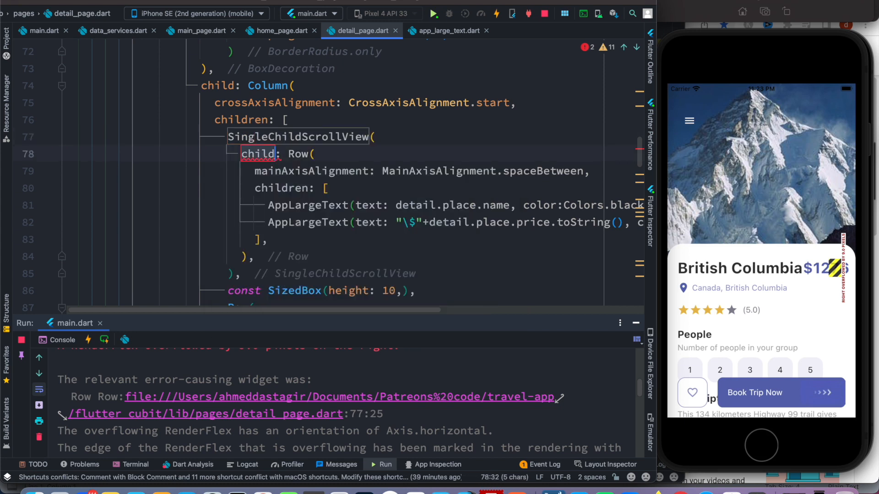
left_click(393, 136)
type("scrollDirection: ,")
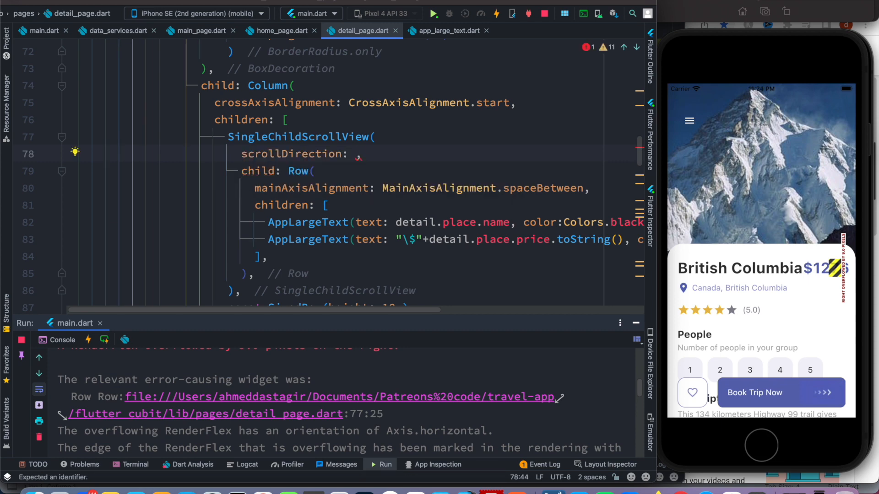
type("Ax")
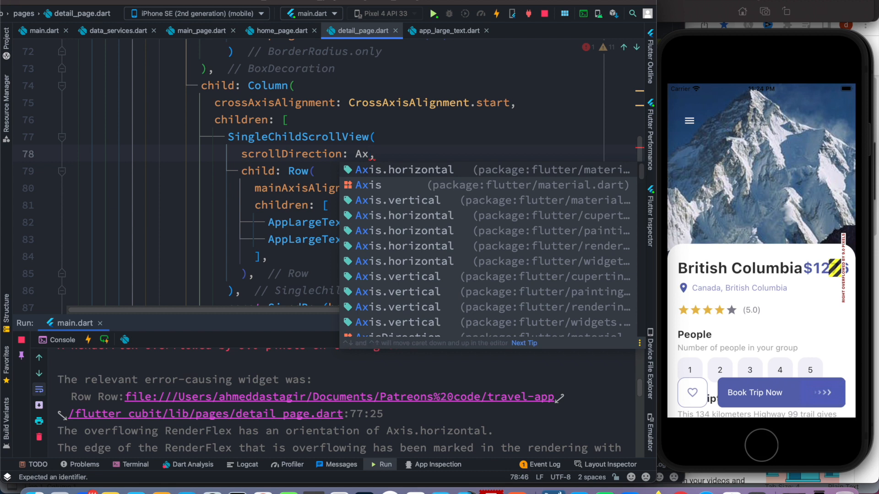
left_click(405, 171)
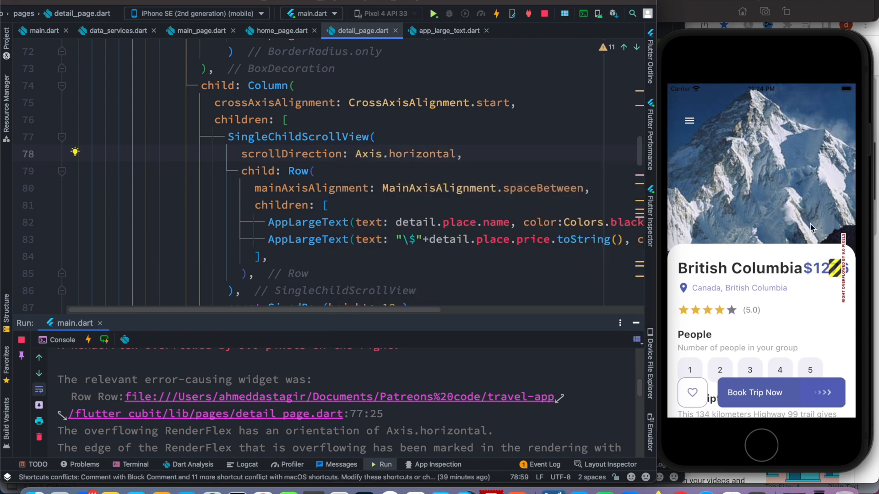
left_click(452, 188)
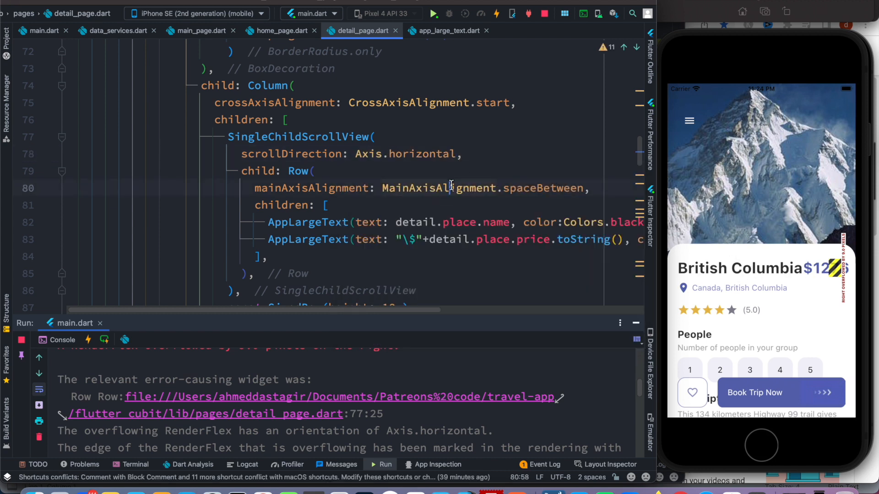
Hot reload the app so the title row shows the full price without overflow.
left_click(495, 12)
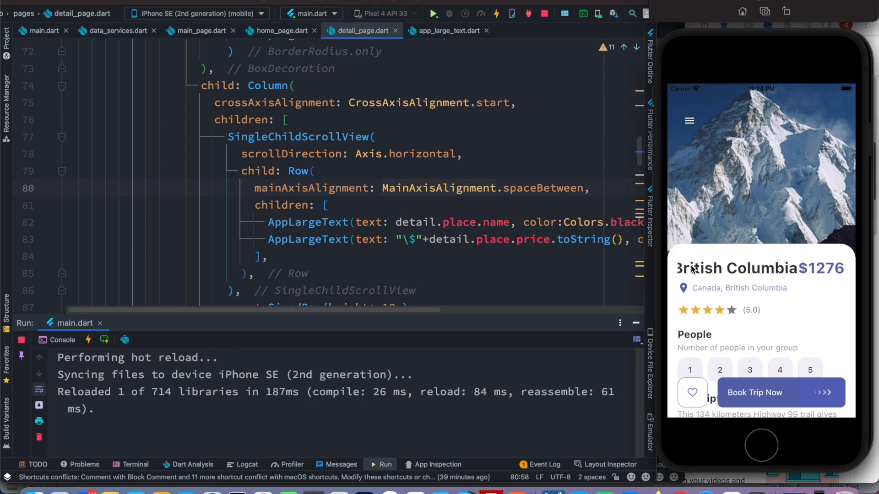
mouse_move(690, 122)
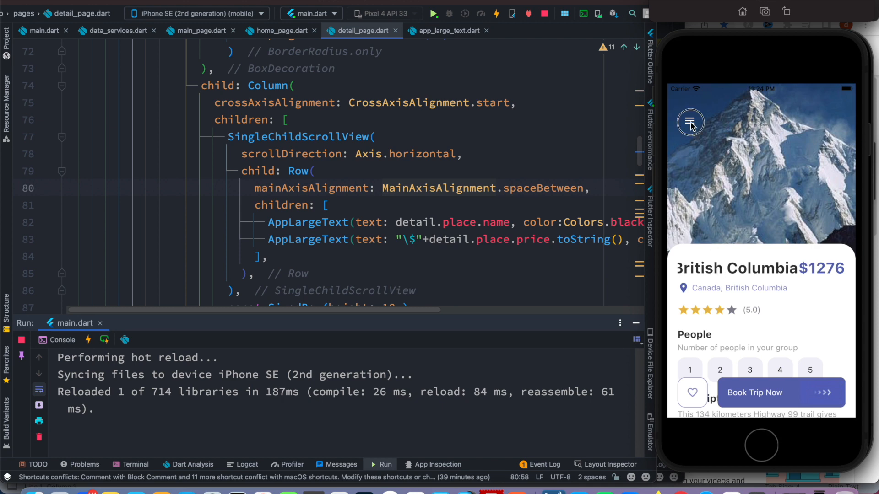